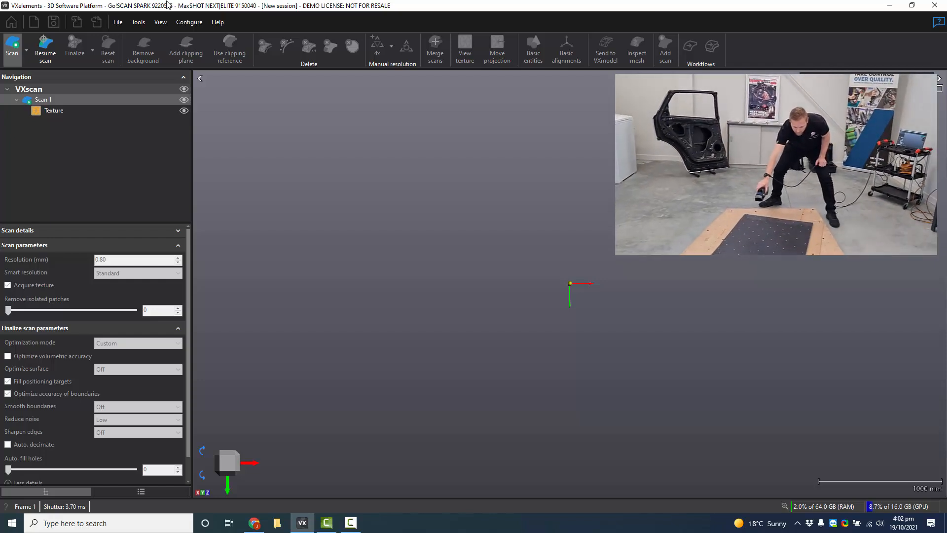
Start scanning at 0.80 mm resolution with Acquire texture enabled.
left_click(45, 49)
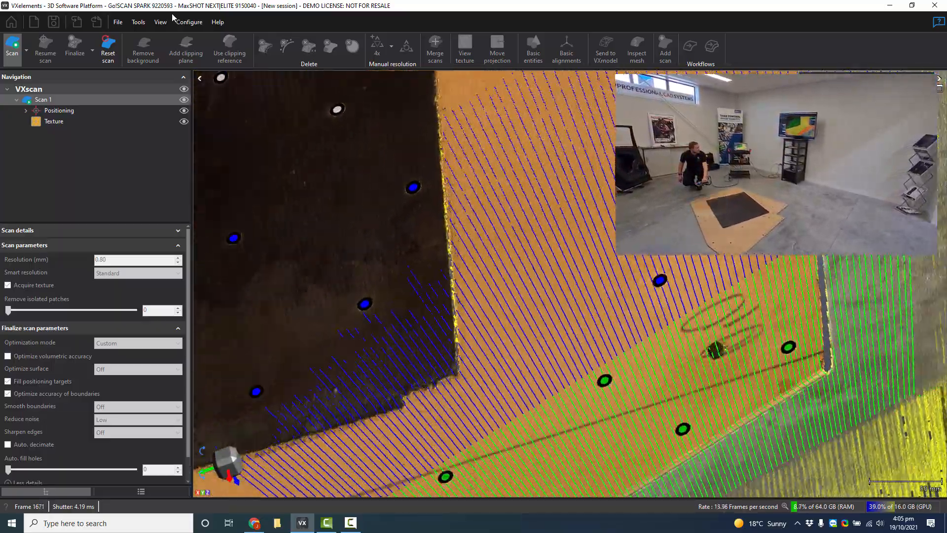
Stop scanning once the template, board surface and positioning targets are captured.
left_click(186, 48)
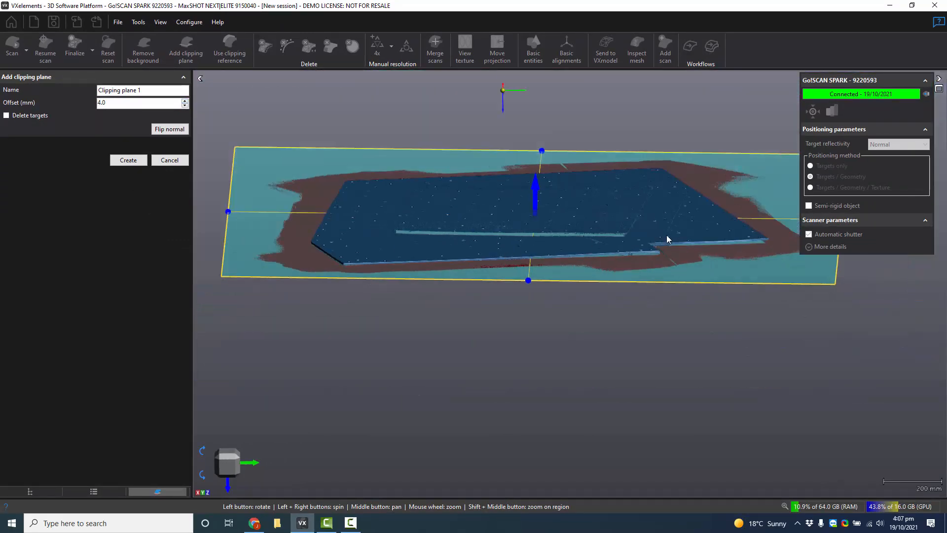
Create the clipping plane beneath the template at a 4.0 mm offset.
left_click(128, 160)
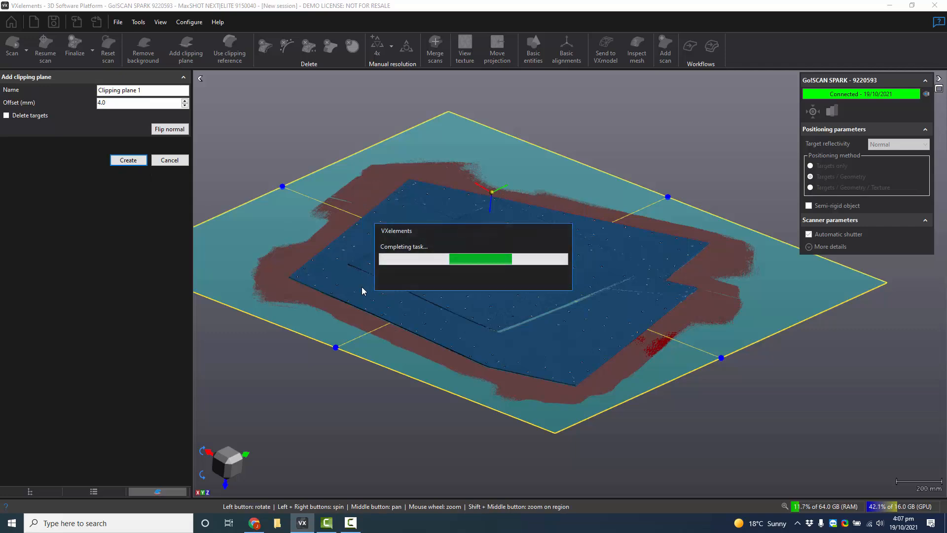
left_click(129, 160)
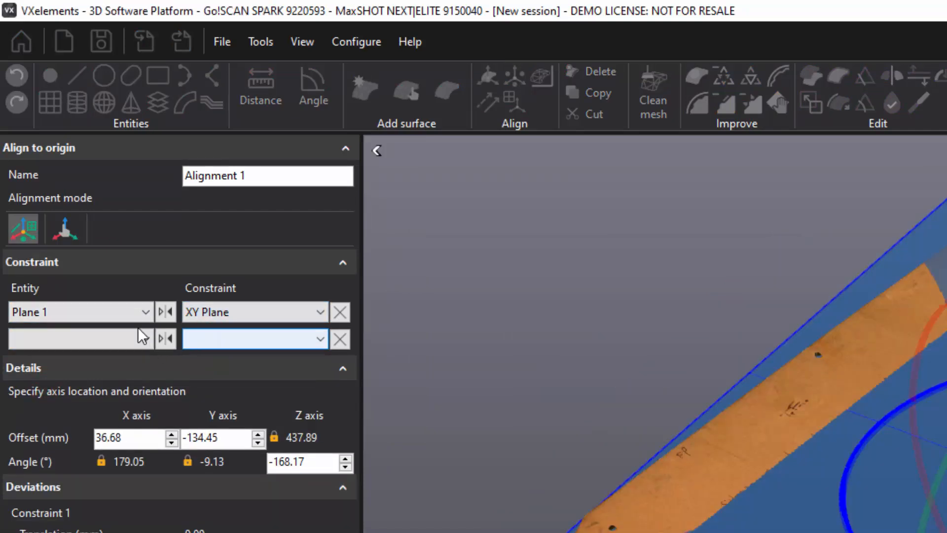
Pick the XY plane as the second alignment entity for Plane 1.
left_click(79, 339)
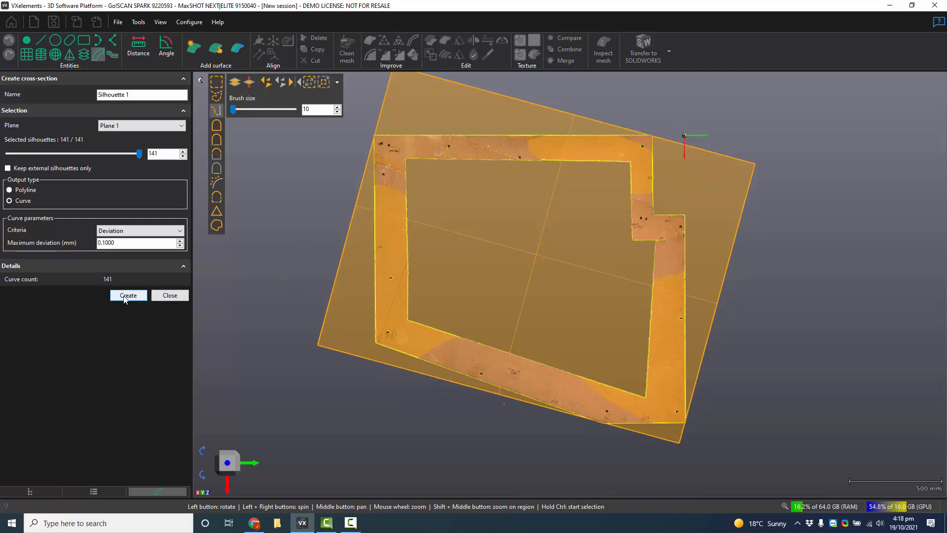
Create Silhouette 1 from Plane 1 as 141 curves at 0.1 mm deviation.
left_click(129, 296)
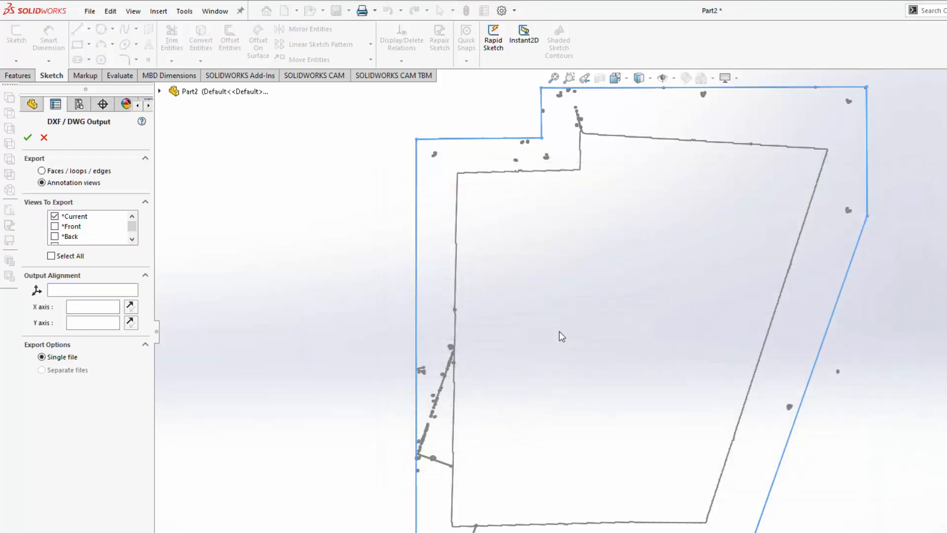
Save the traced part as DXF with Annotation views selected for export.
left_click(54, 226)
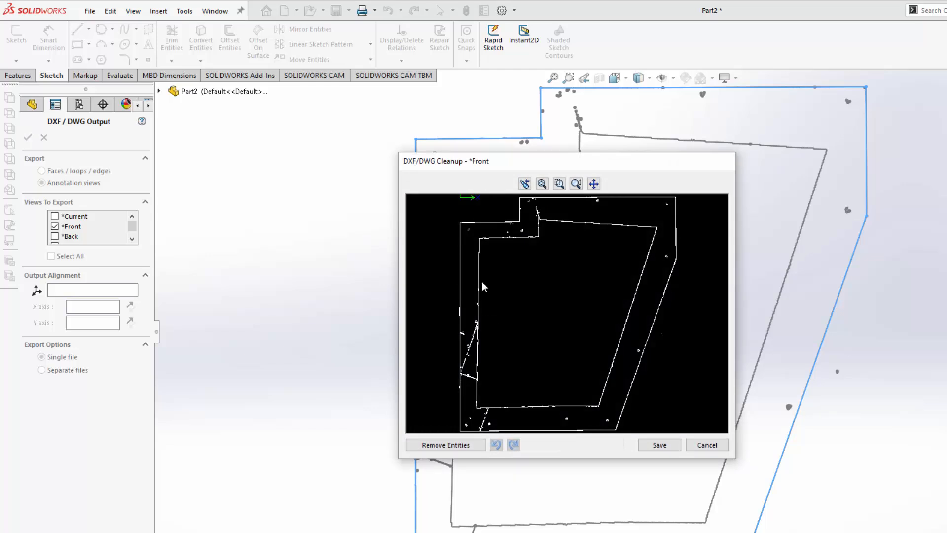